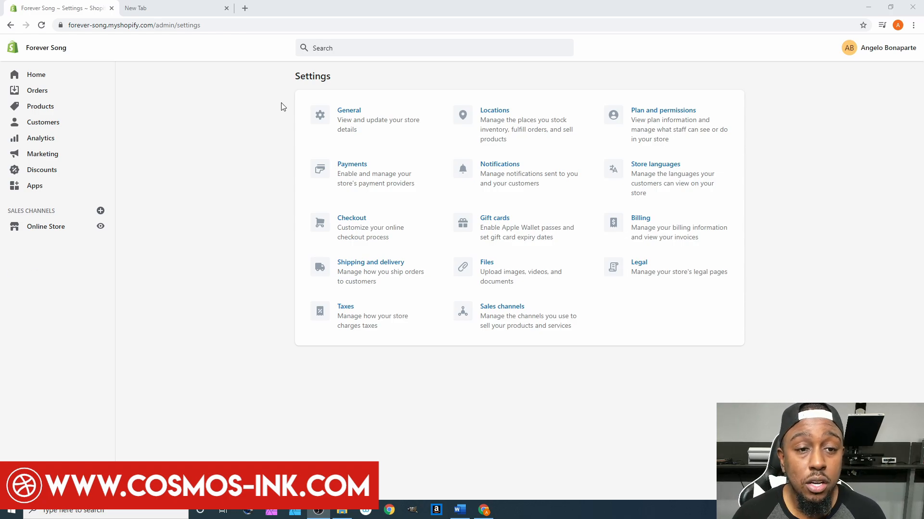
mouse_move(365, 164)
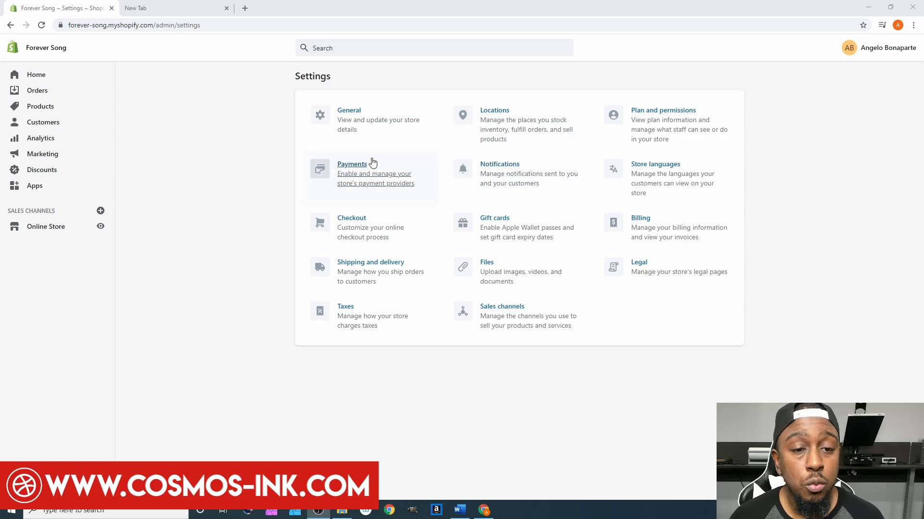
Open Payments from the Settings page to view the payment providers
click(351, 164)
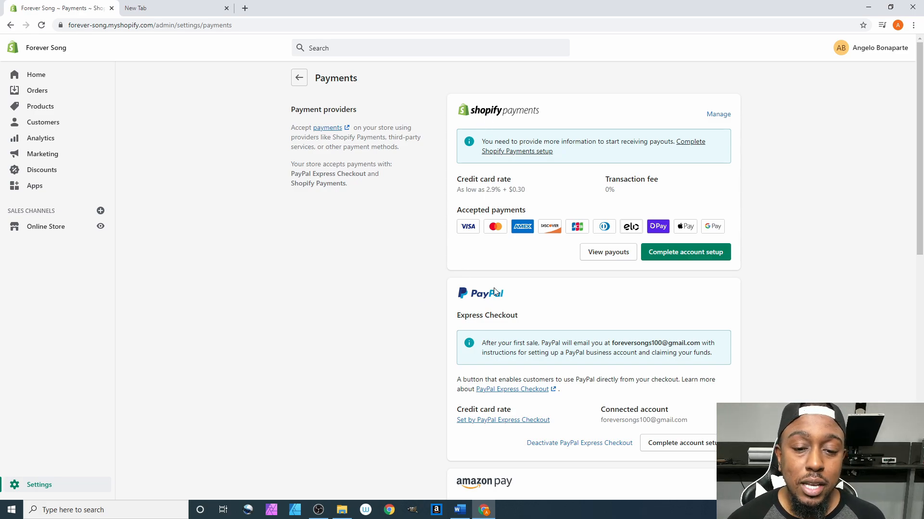
mouse_move(415, 248)
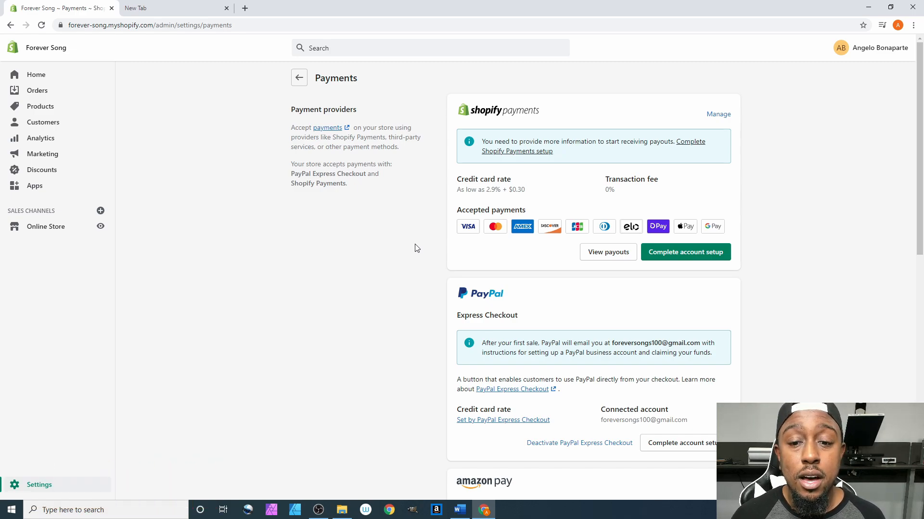
mouse_move(535, 223)
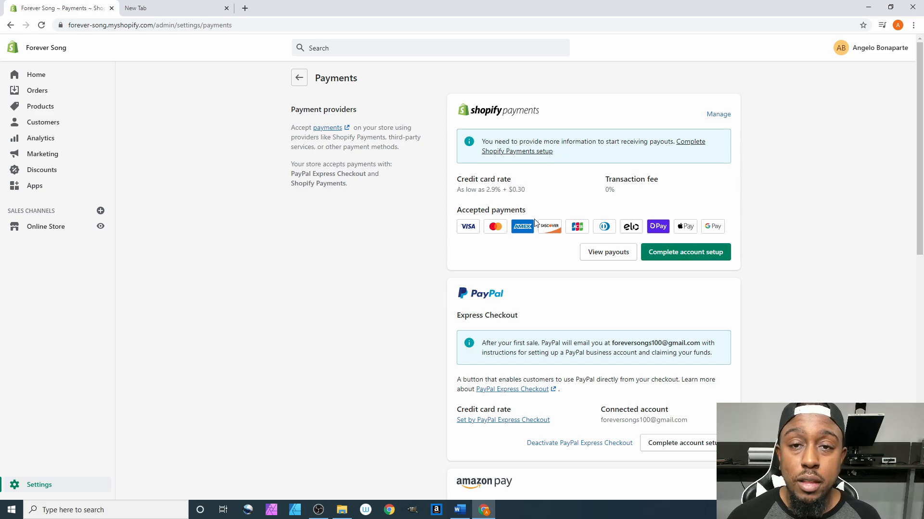
mouse_move(549, 227)
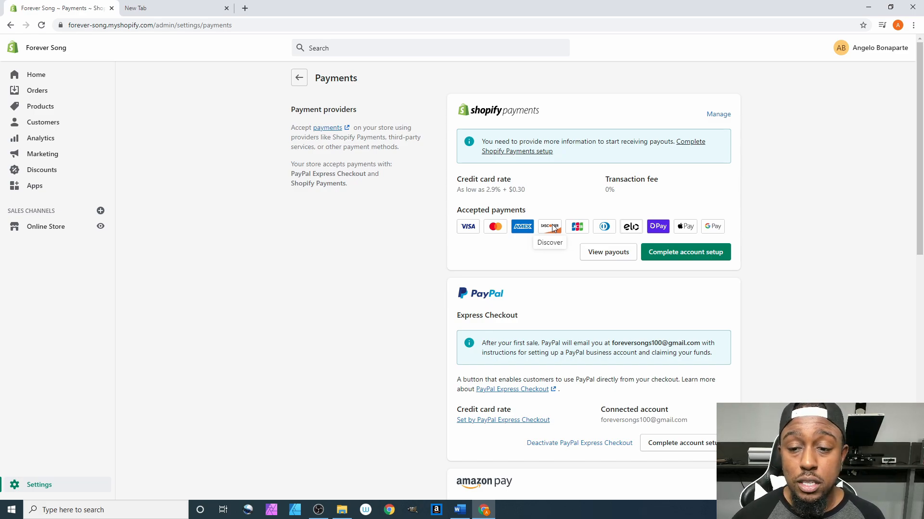
mouse_move(616, 179)
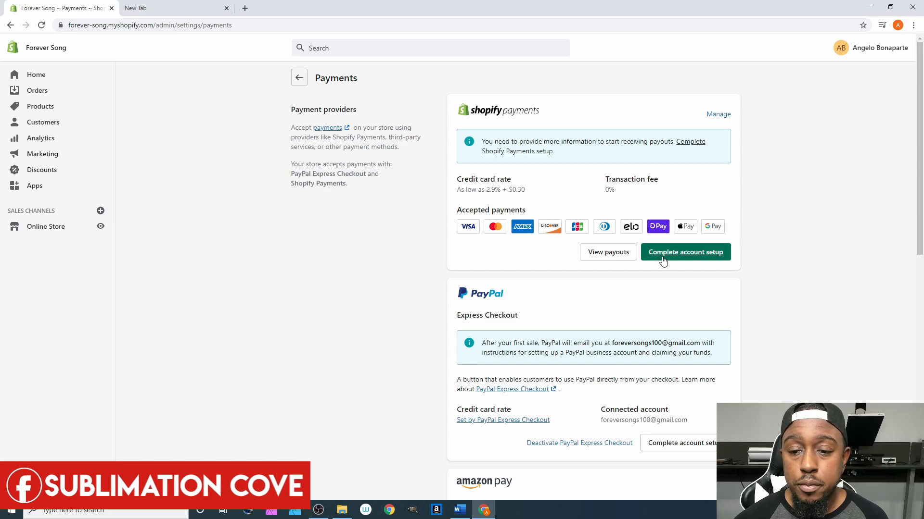
click(685, 252)
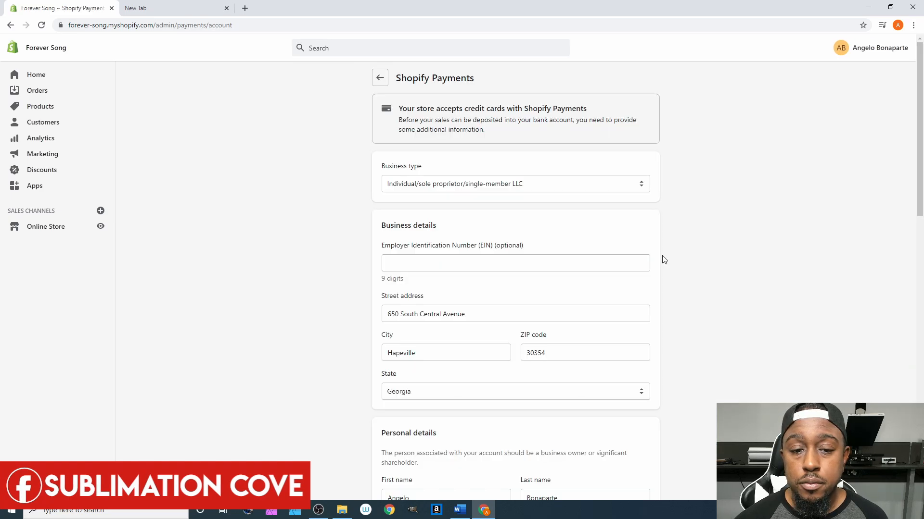
click(380, 77)
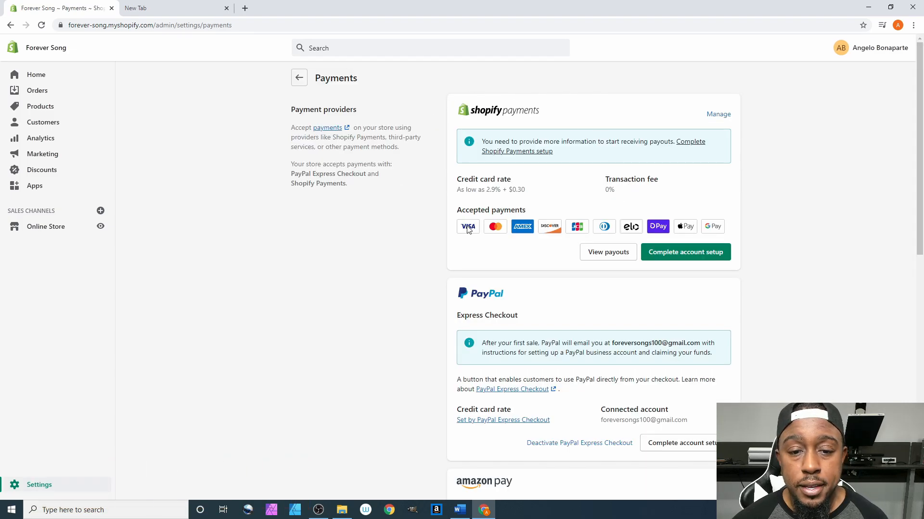
mouse_move(495, 226)
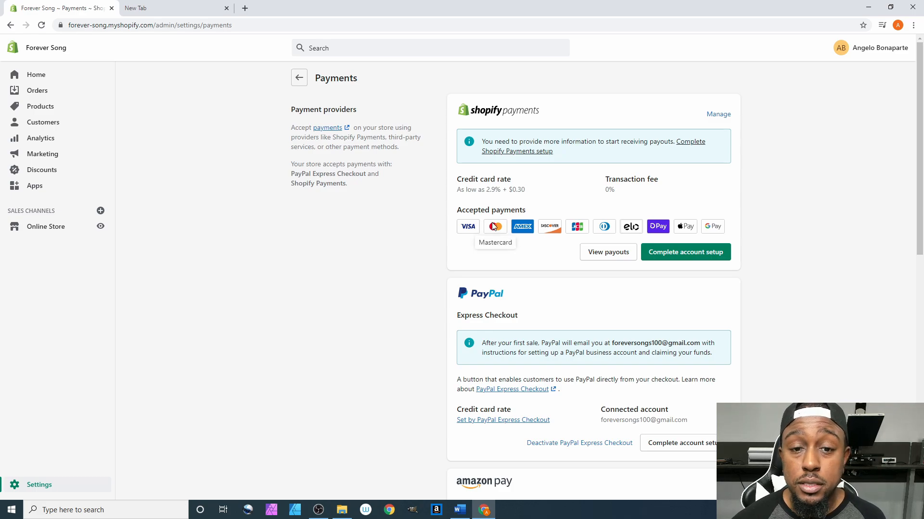
mouse_move(703, 210)
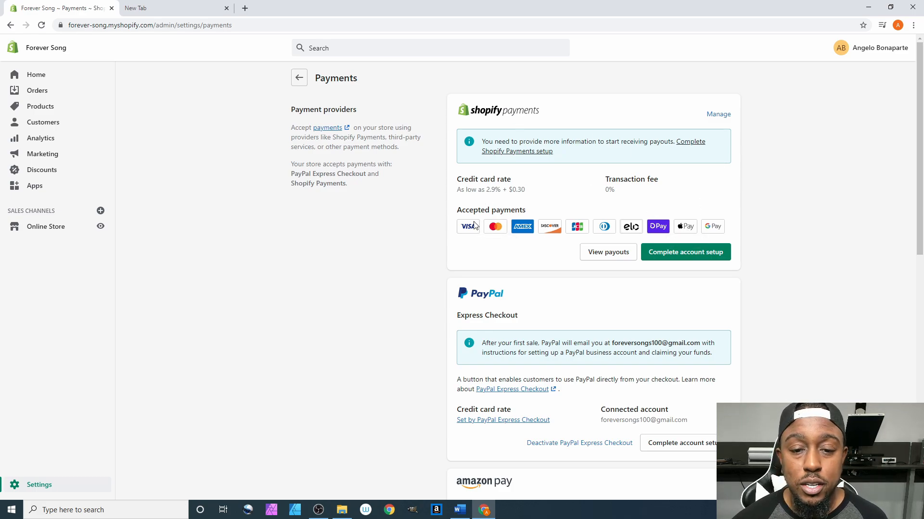
mouse_move(549, 226)
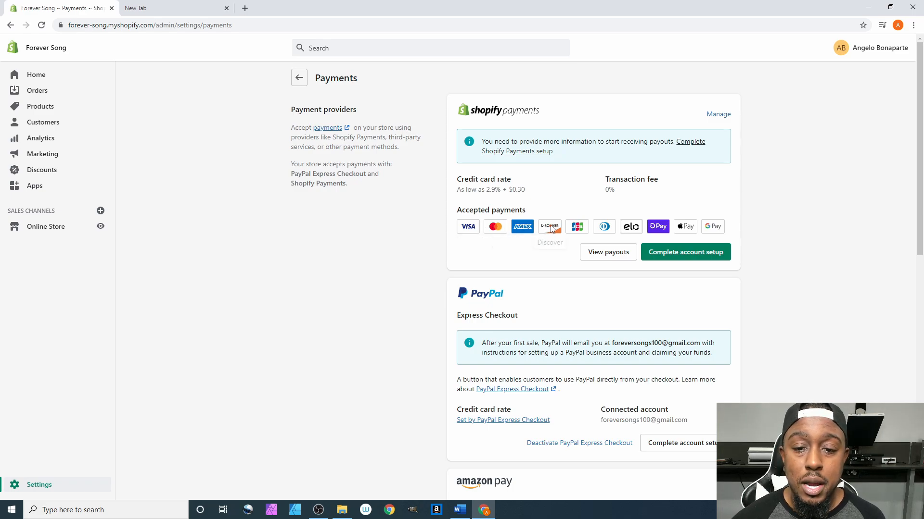
mouse_move(603, 226)
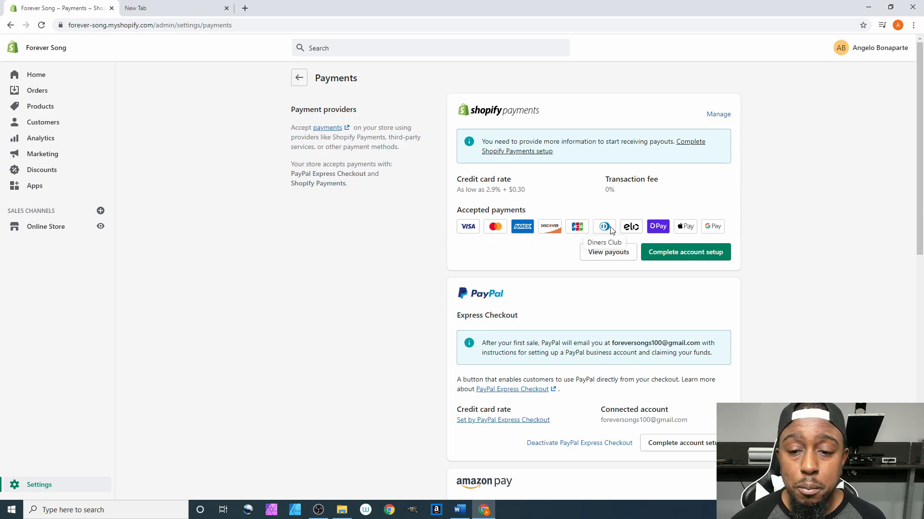
mouse_move(630, 226)
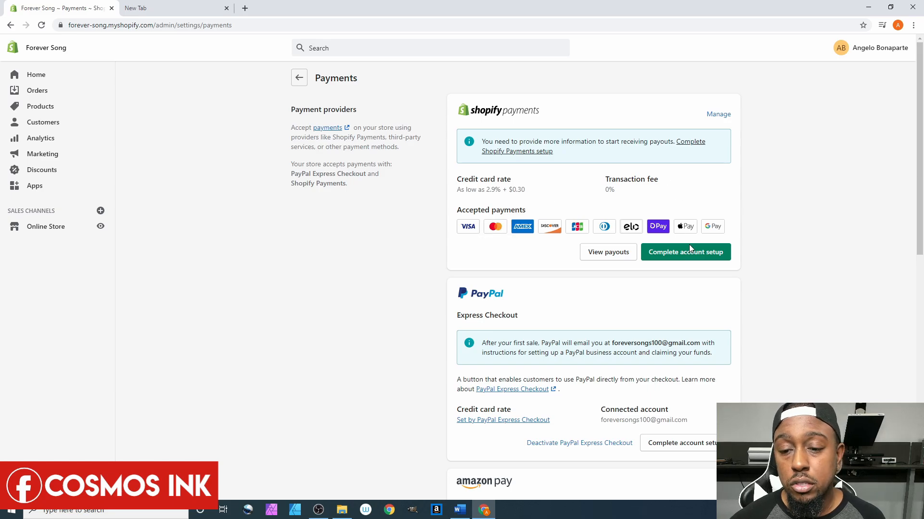
Start Shopify Payments account setup with business type Individual/sole proprietor/single-member LLC
click(685, 252)
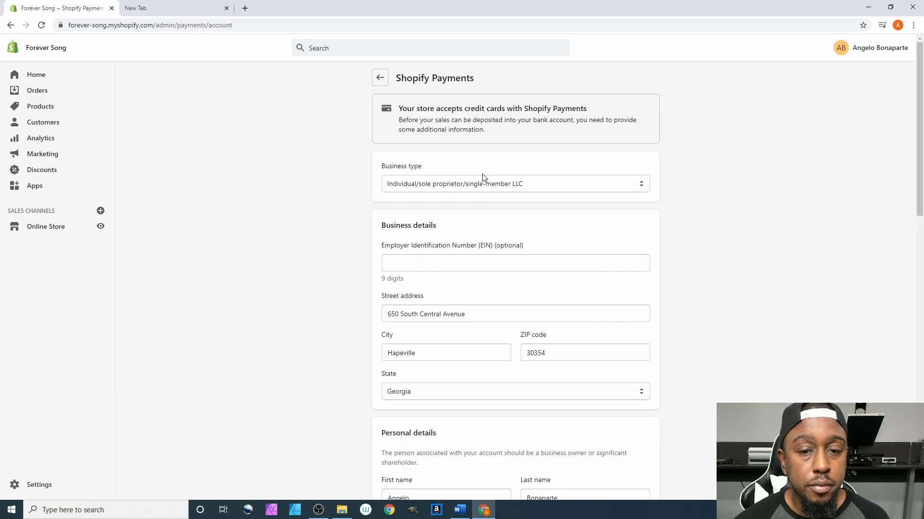
mouse_move(354, 176)
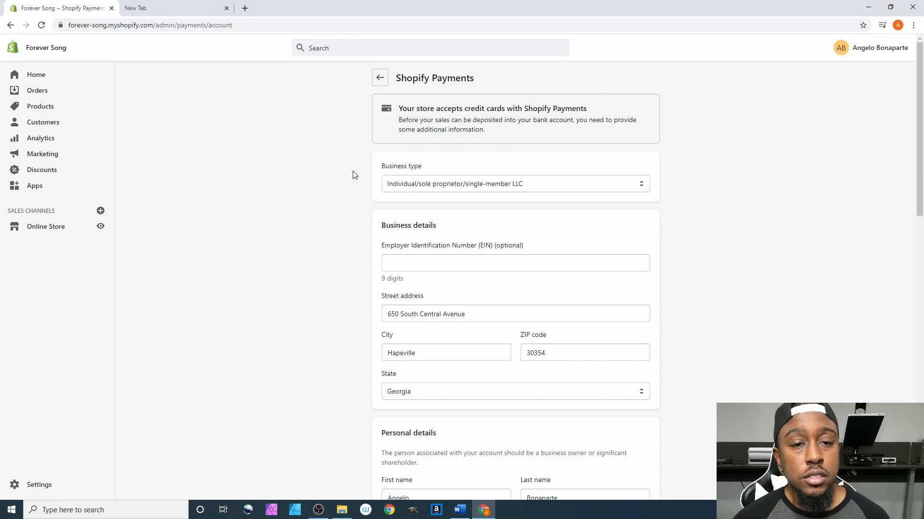
mouse_move(396, 176)
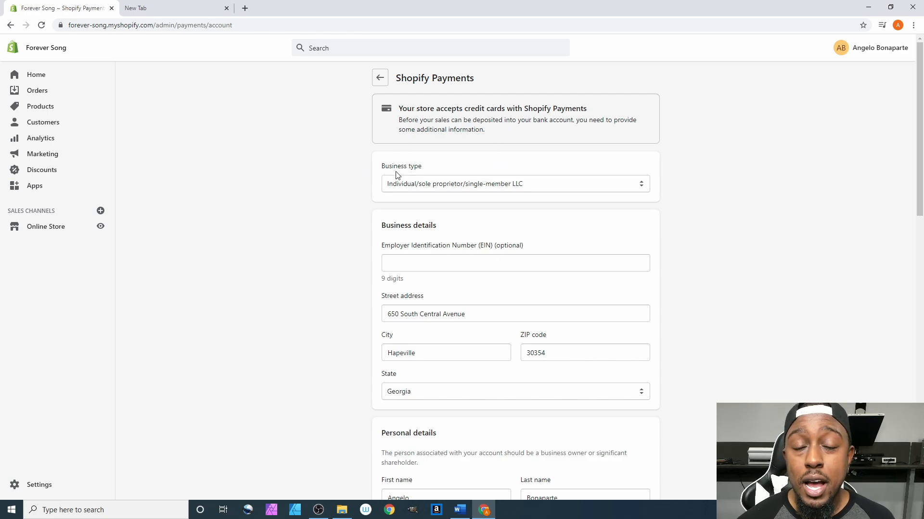
mouse_move(409, 187)
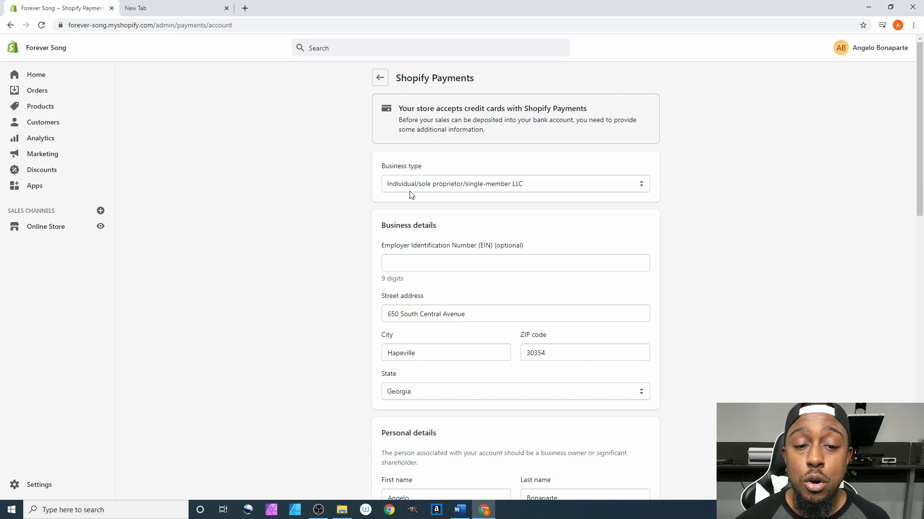
mouse_move(412, 187)
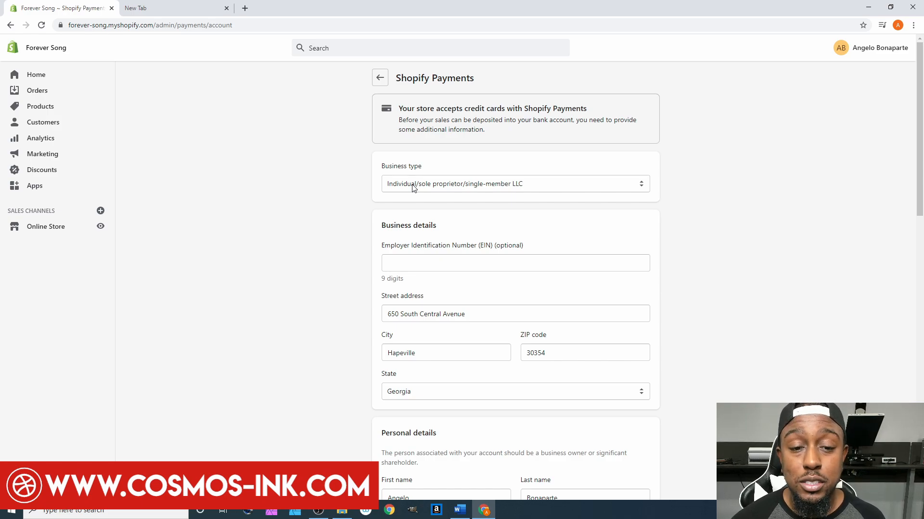
click(514, 183)
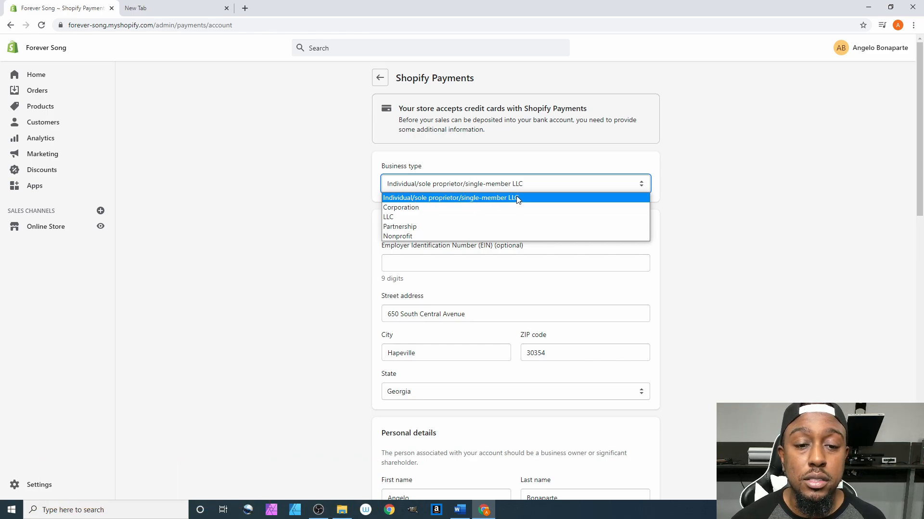
click(450, 198)
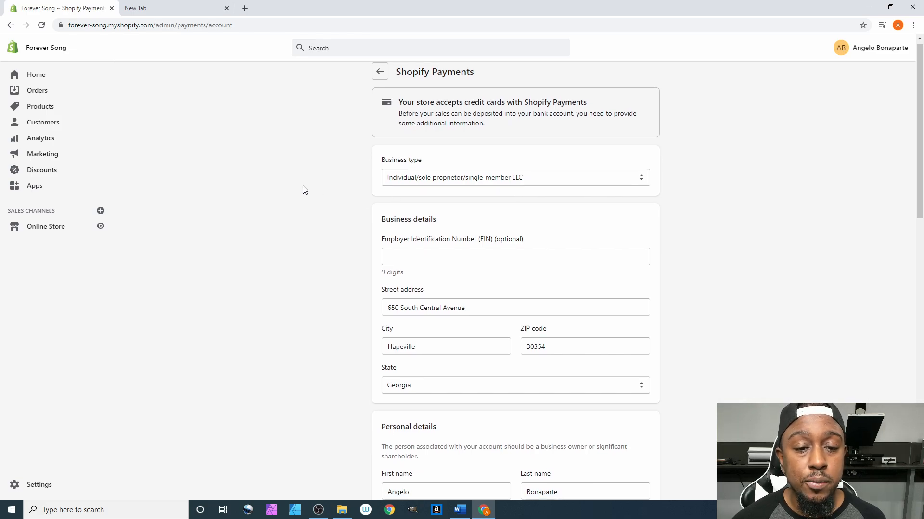
scroll(down, 3)
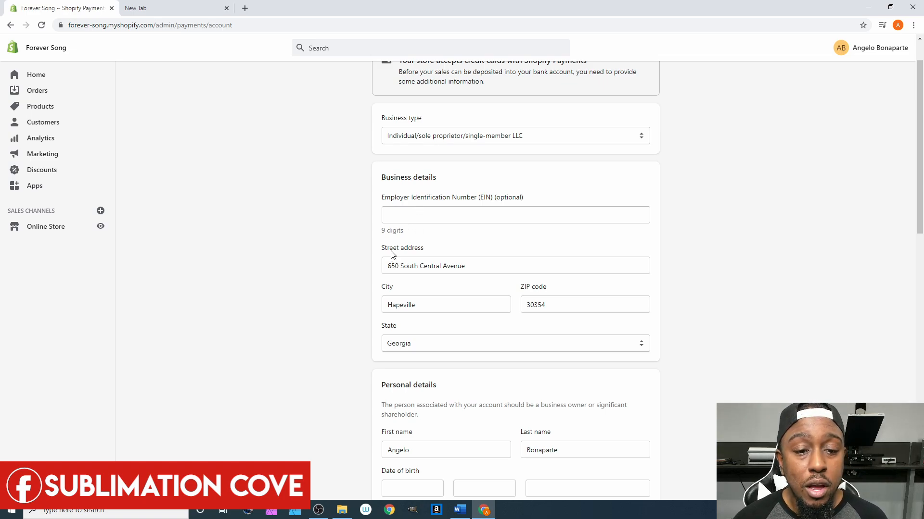
click(515, 265)
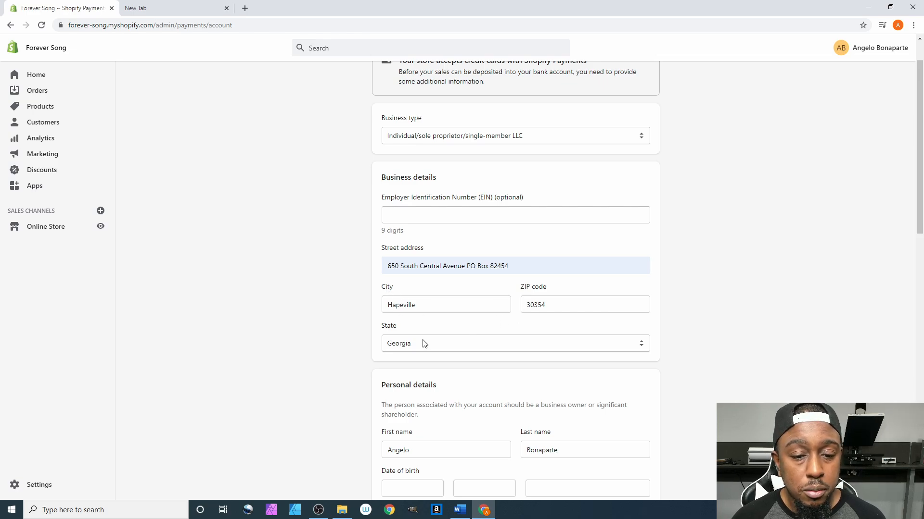
Set the business category to Clothing and accessories and show the product type list
scroll(down, 3)
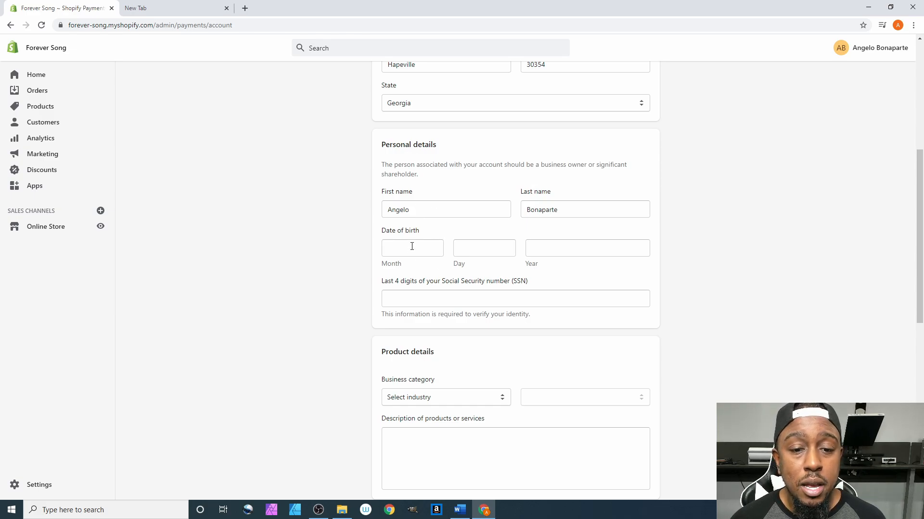
mouse_move(396, 286)
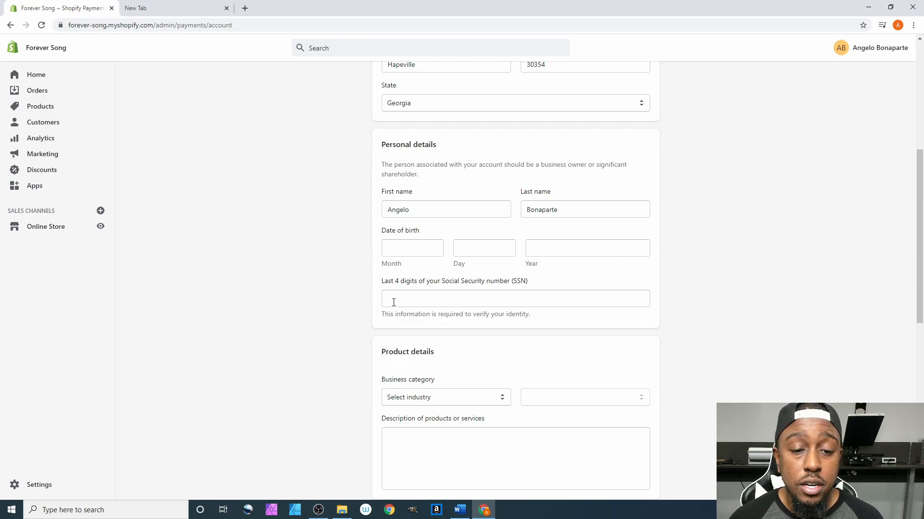
mouse_move(389, 315)
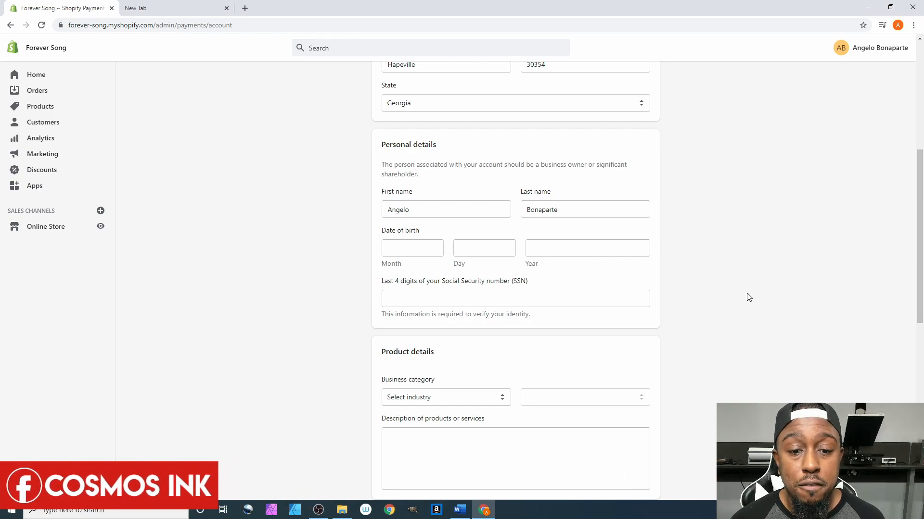
scroll(down, 3)
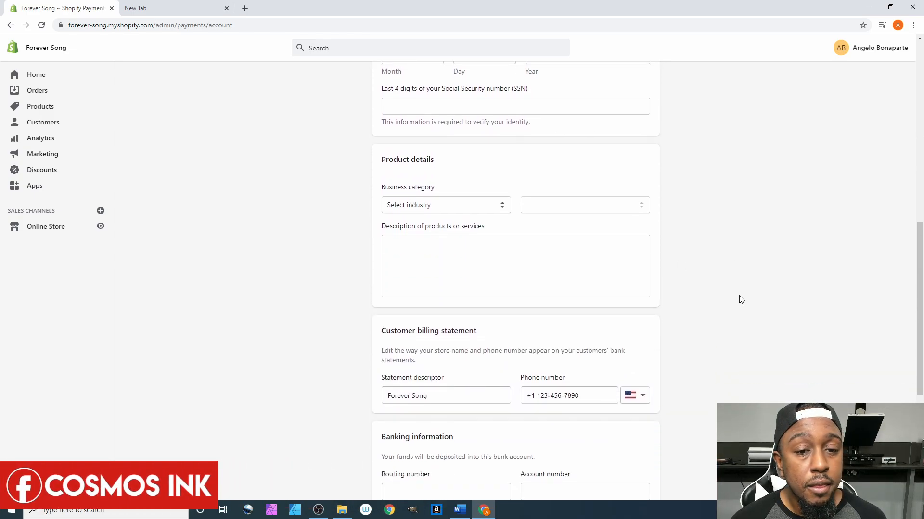
click(446, 204)
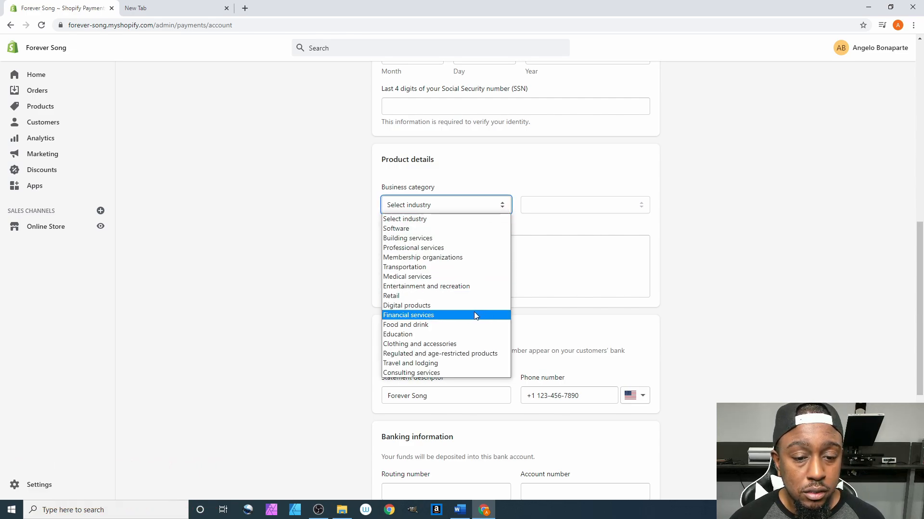
mouse_move(459, 337)
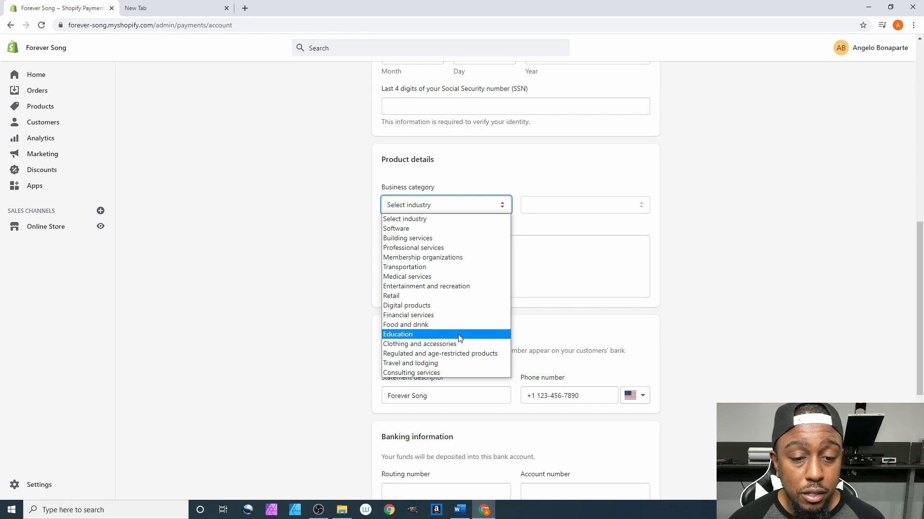
click(419, 343)
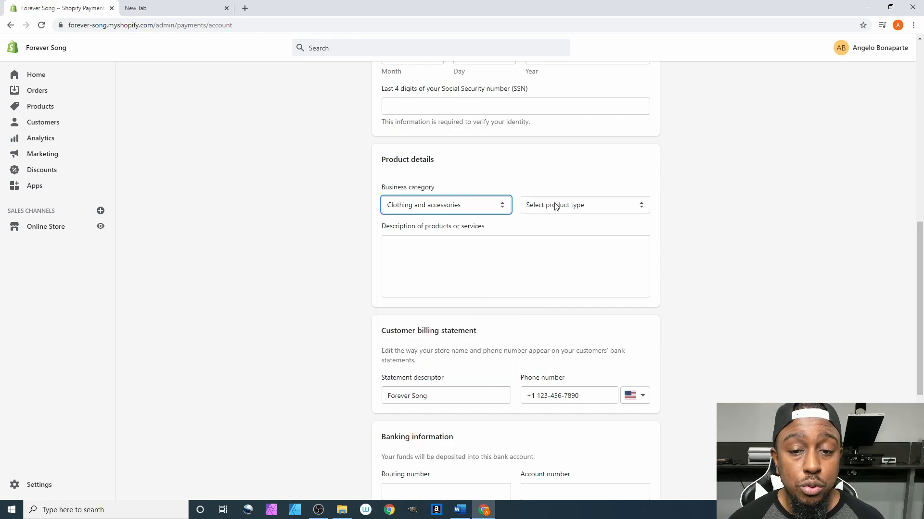
click(583, 205)
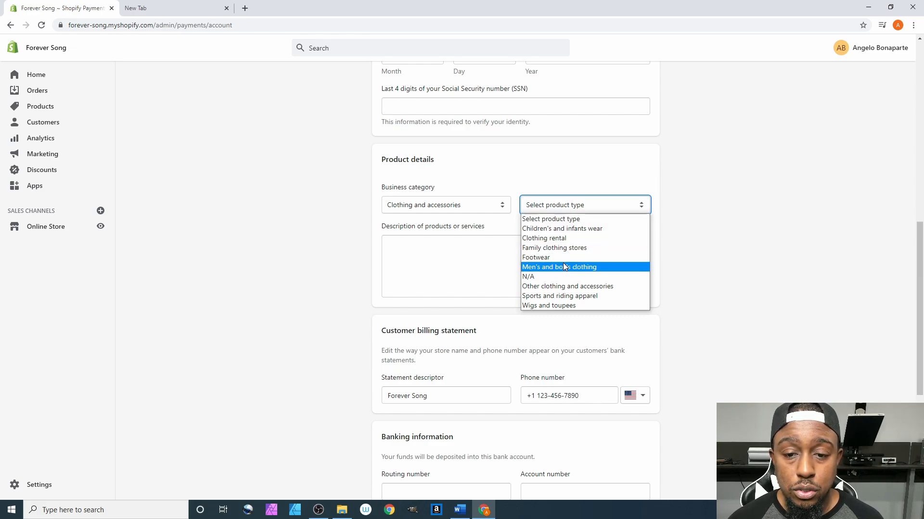
Enter 'Custom Made Items' as the description of products or services
click(567, 286)
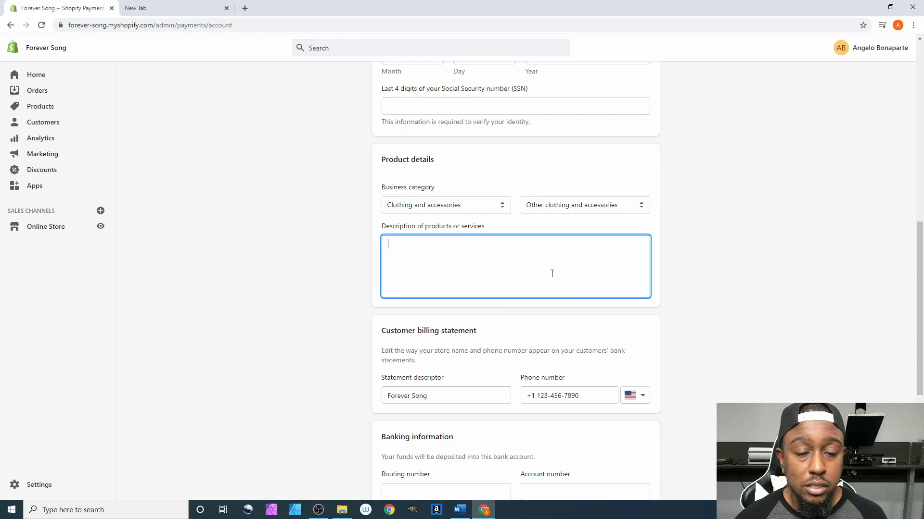
text(Custom Made)
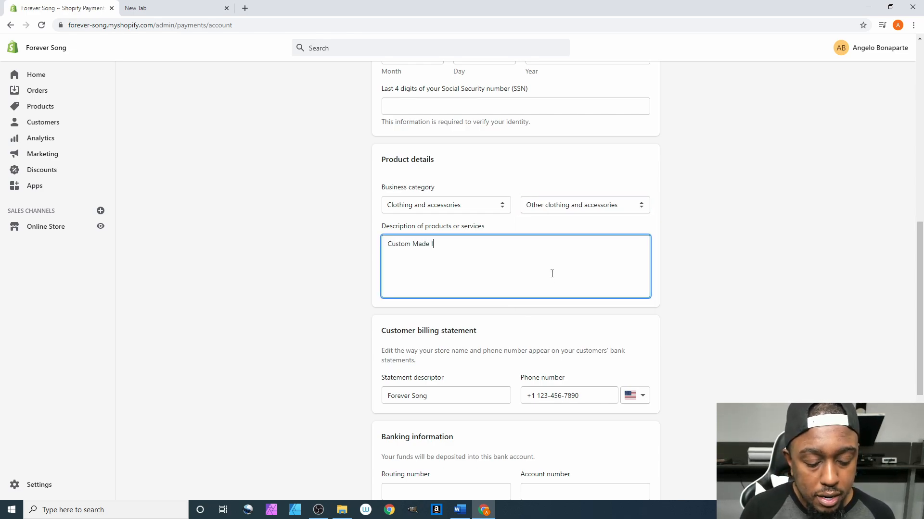
text(tems)
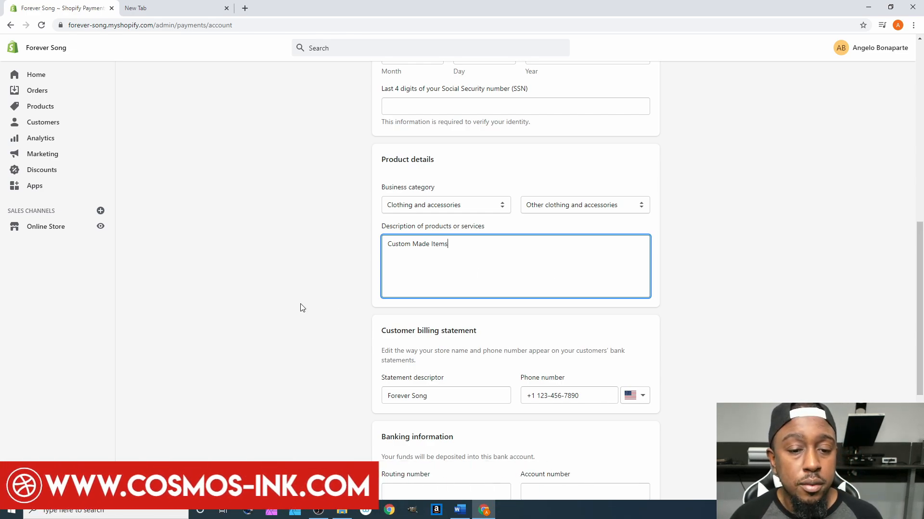
scroll(down, 3)
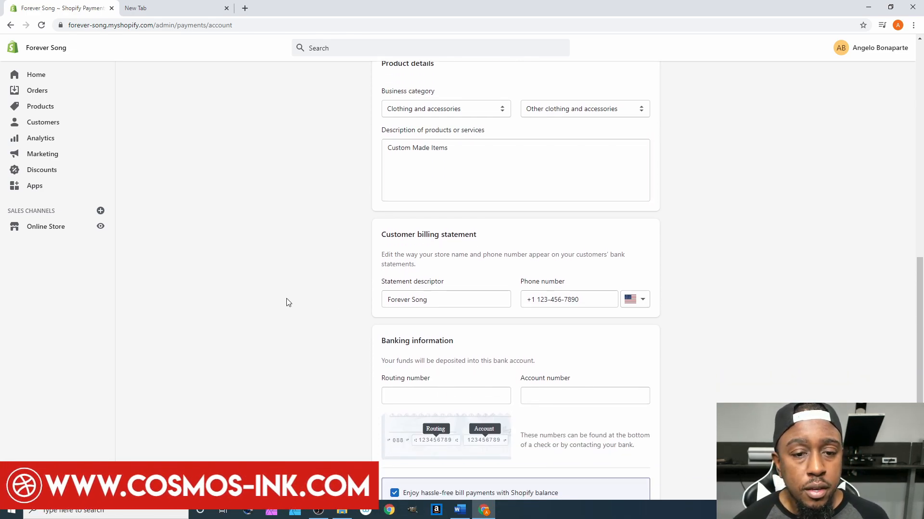
scroll(down, 3)
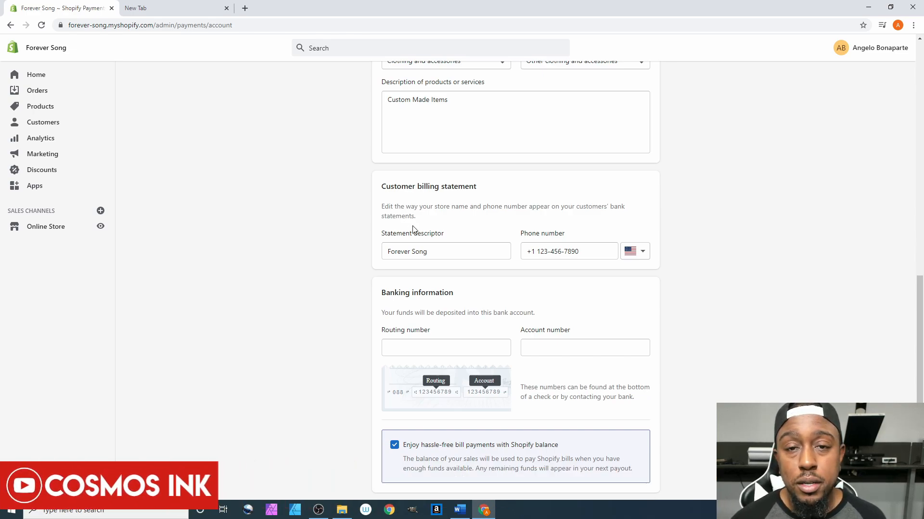
mouse_move(414, 231)
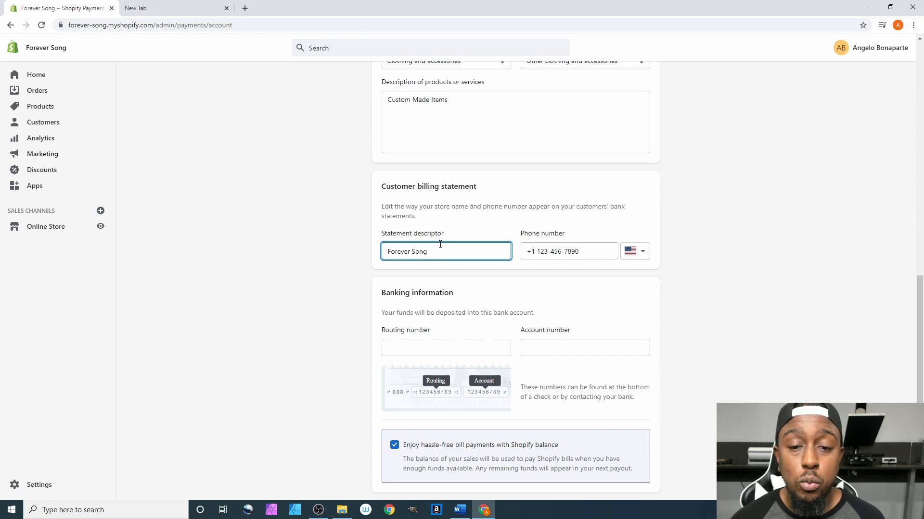
click(569, 252)
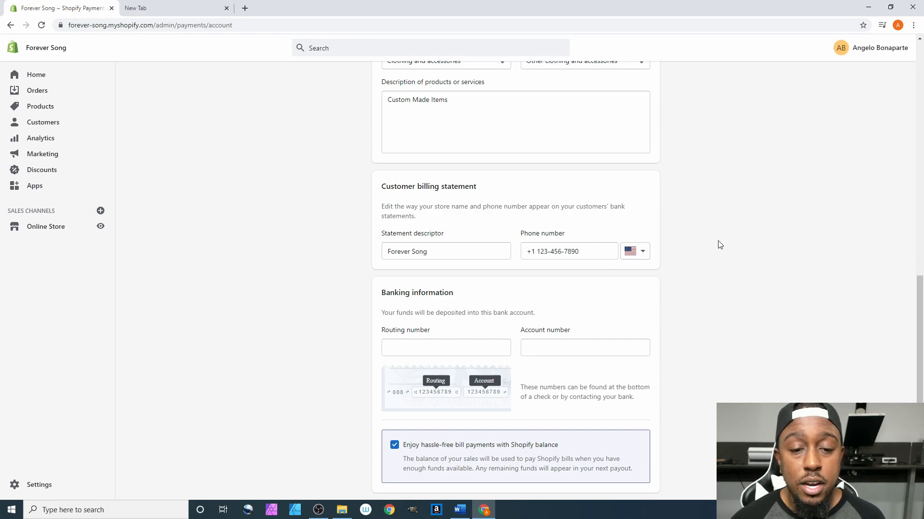
scroll(down, 3)
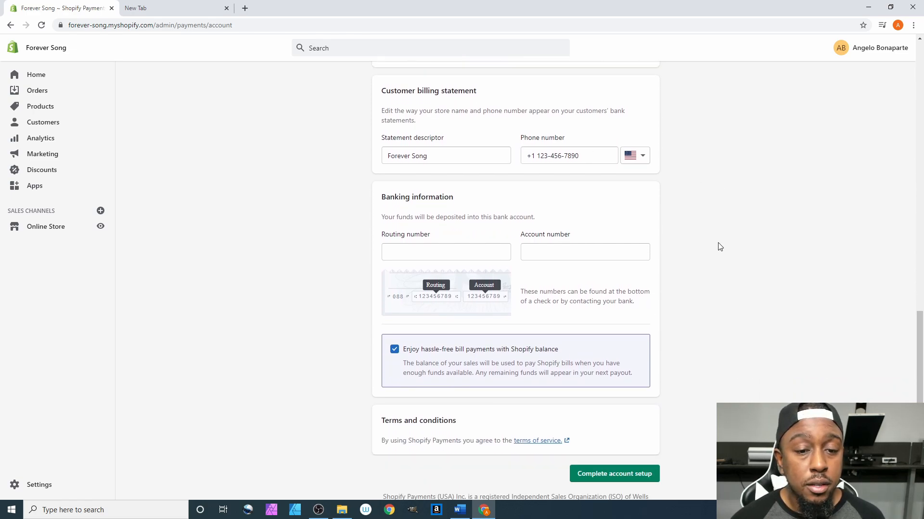
scroll(down, 3)
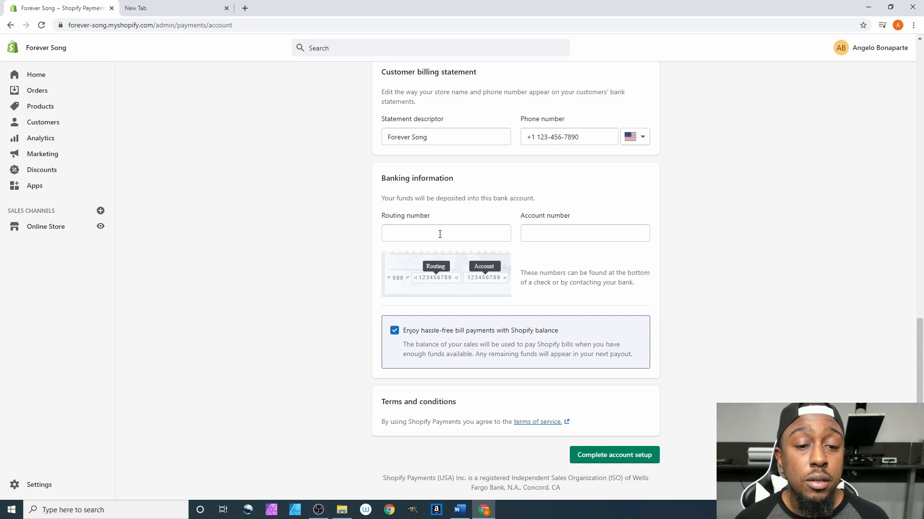
click(446, 233)
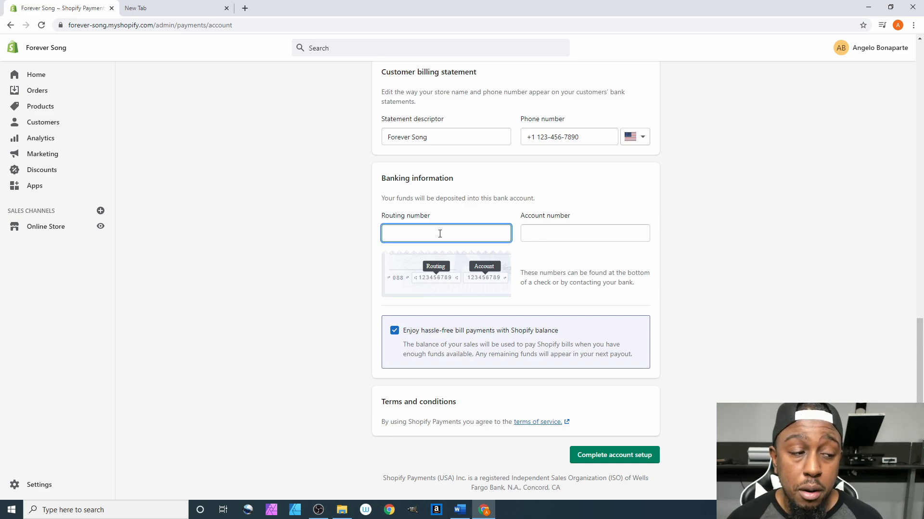
click(585, 233)
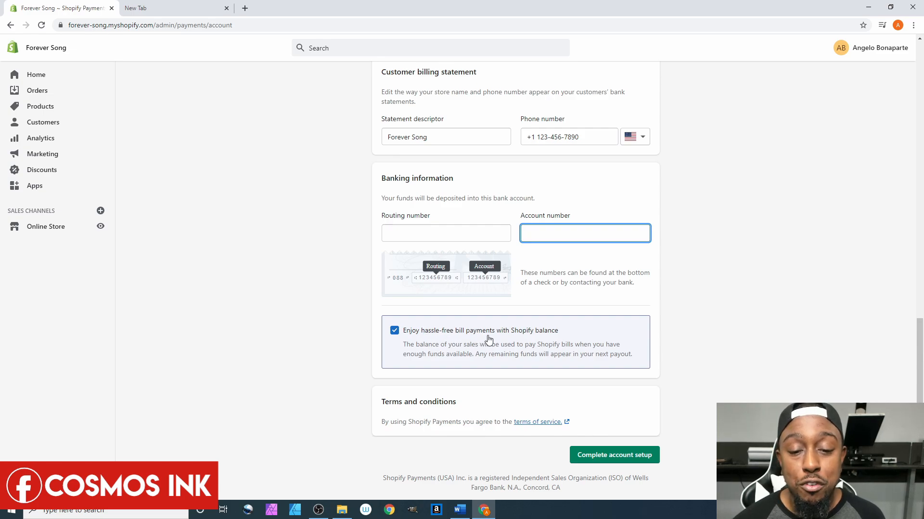
mouse_move(540, 339)
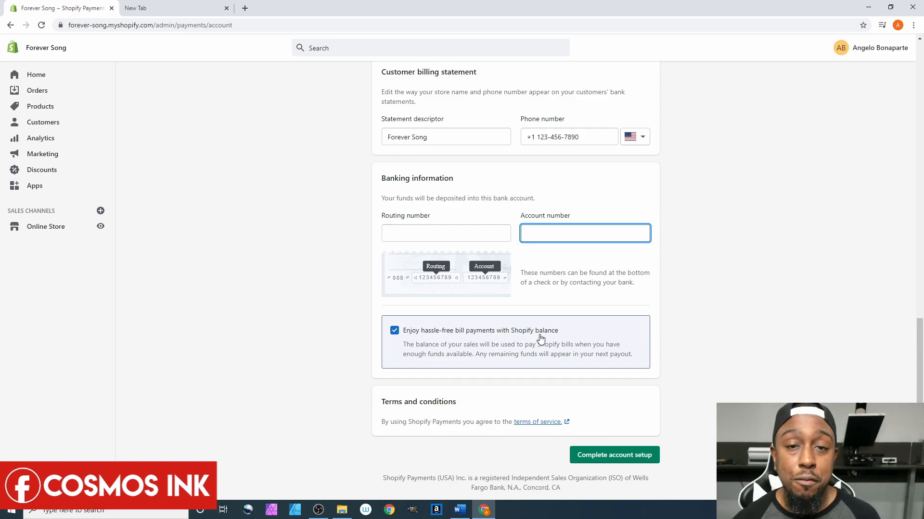
click(584, 232)
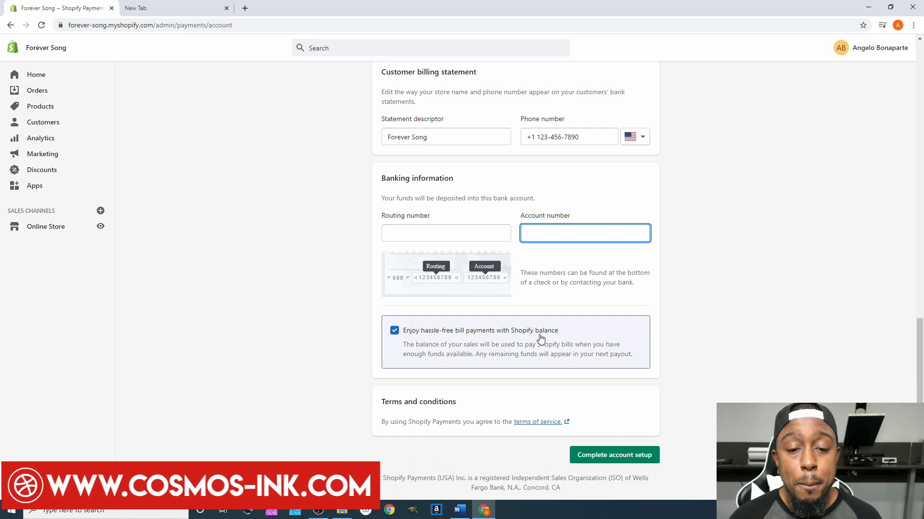
click(583, 233)
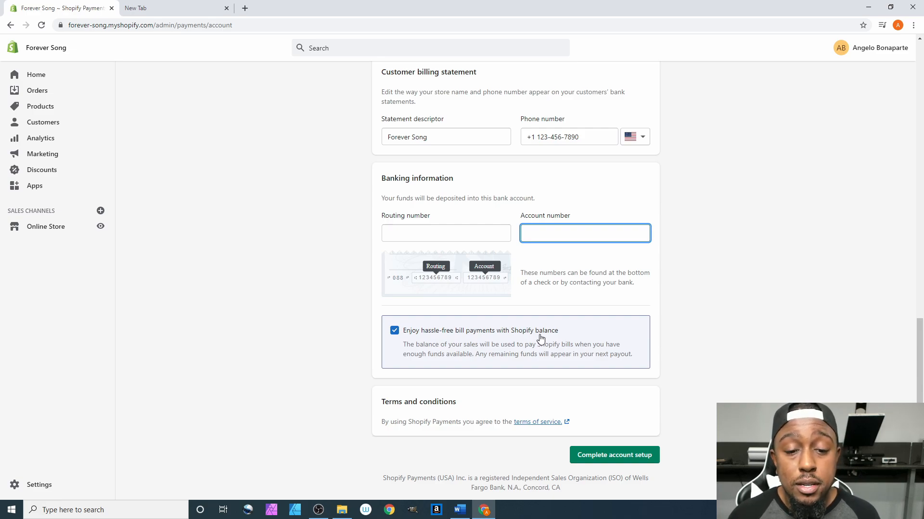
mouse_move(399, 339)
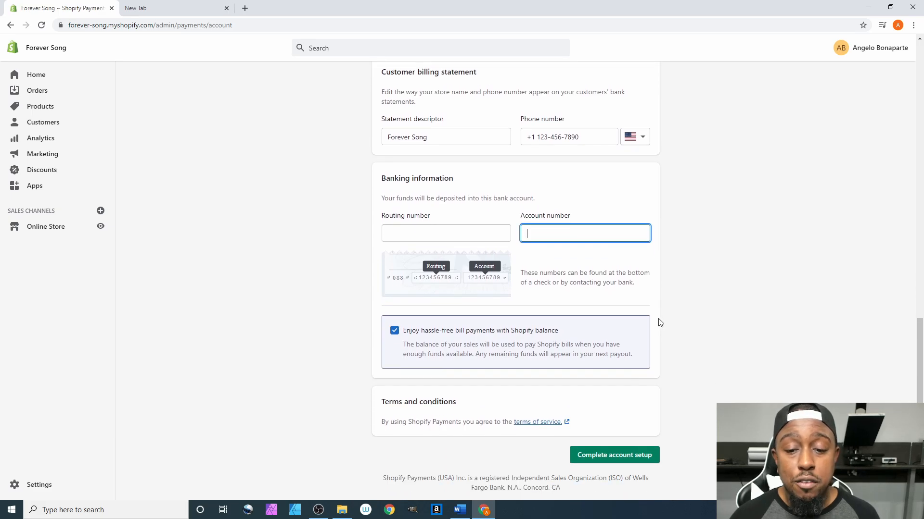
mouse_move(614, 455)
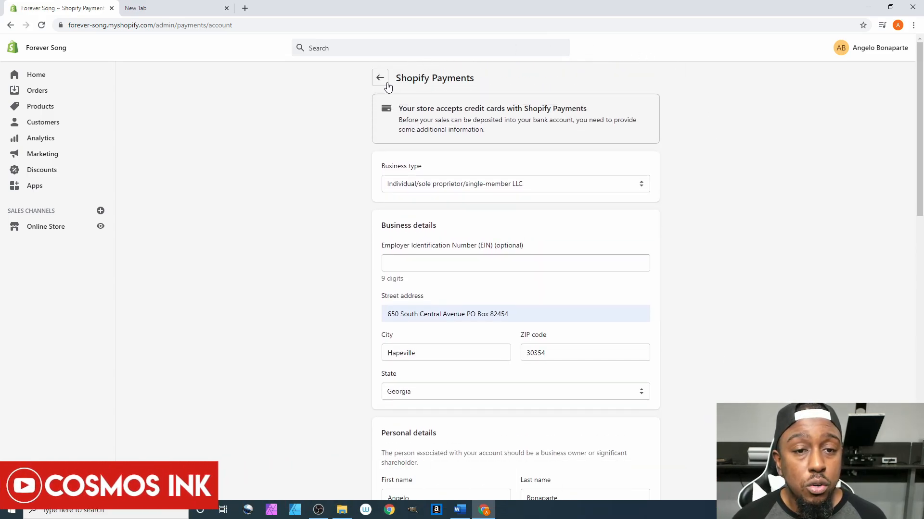
Go back from Shopify Payments to the Payments page and scroll to PayPal
click(380, 77)
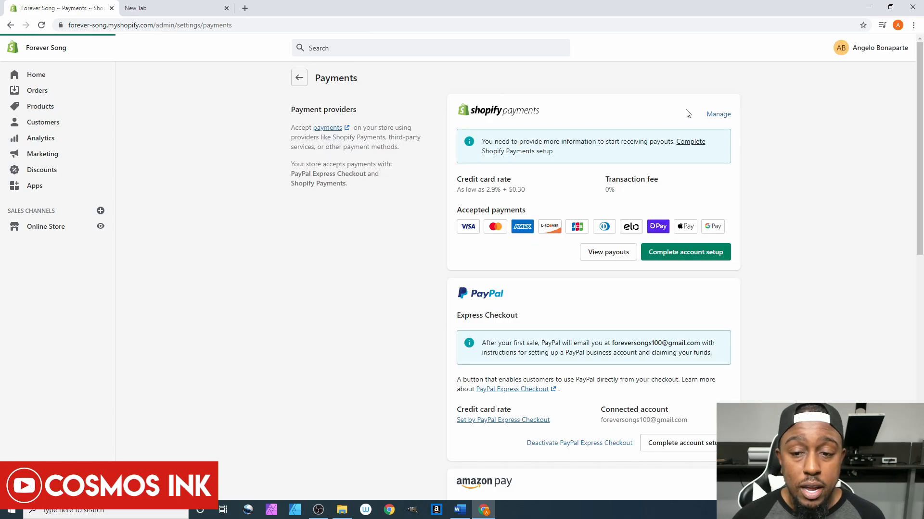
scroll(down, 3)
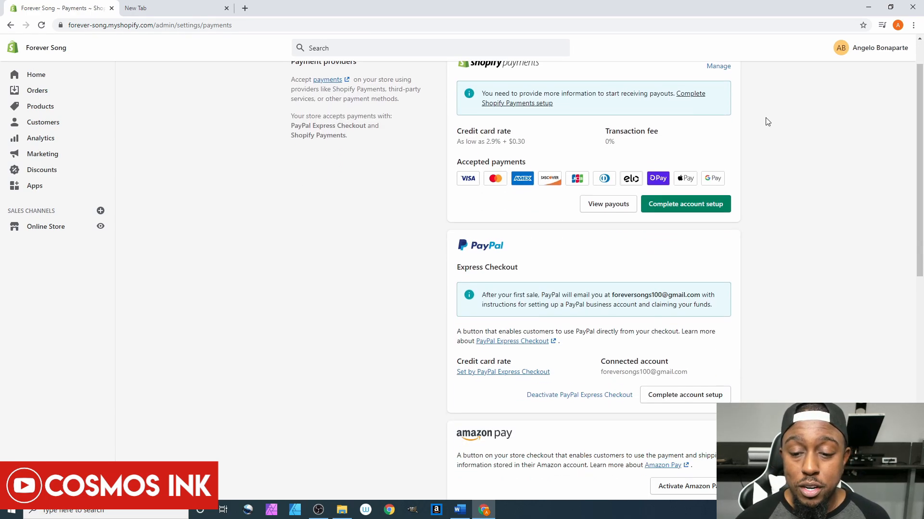
scroll(down, 3)
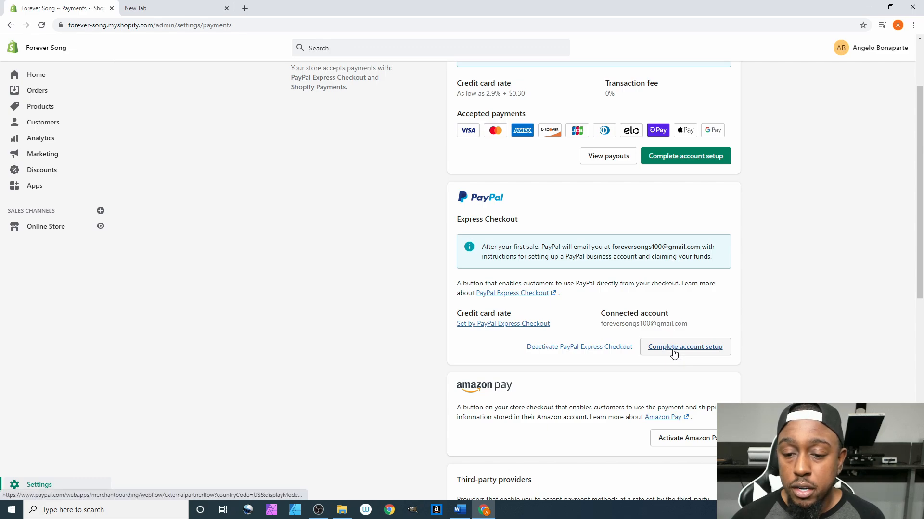
Start PayPal Express Checkout setup and submit the store's email address on PayPal
click(684, 346)
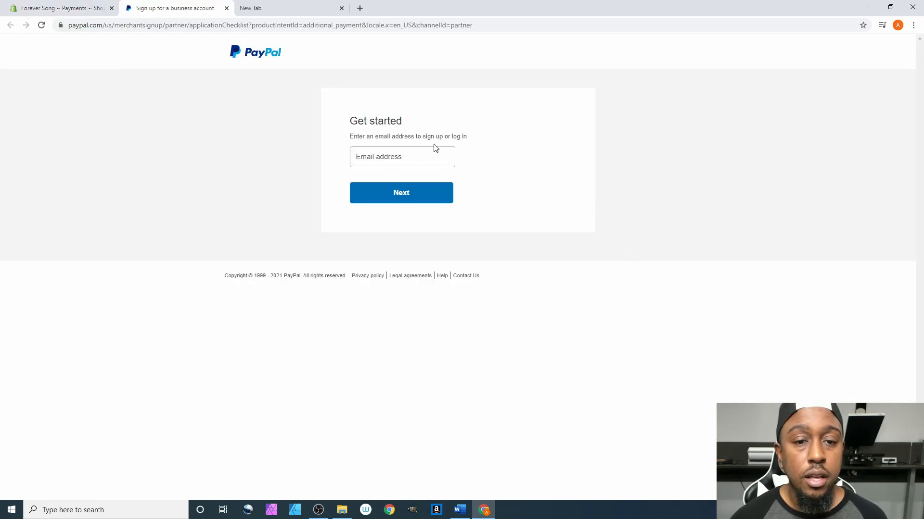
click(402, 156)
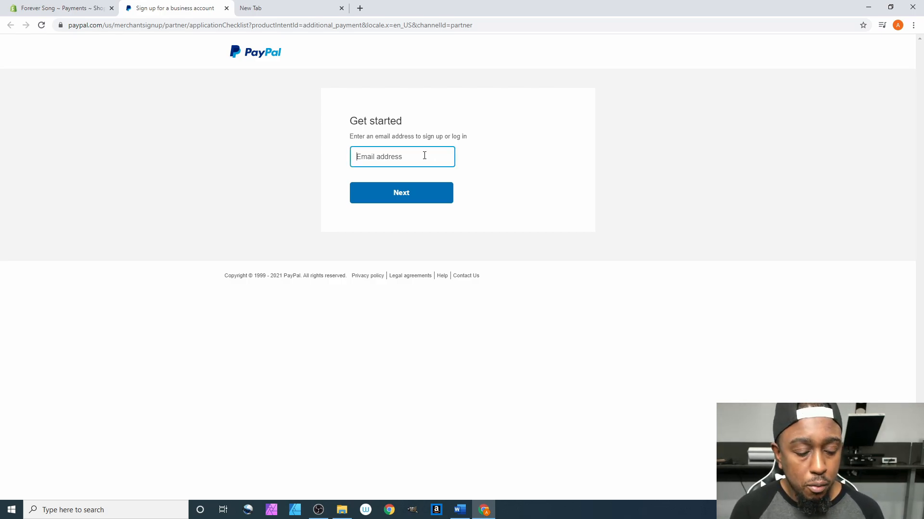
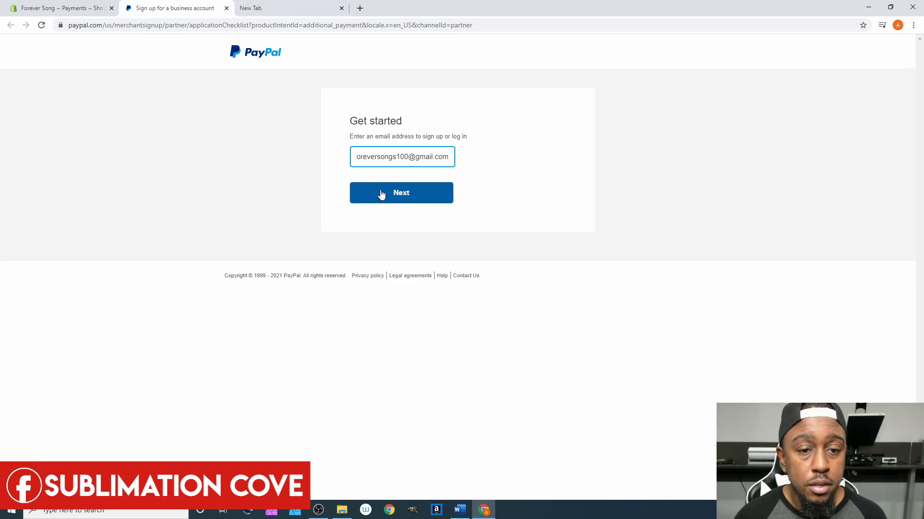
click(400, 192)
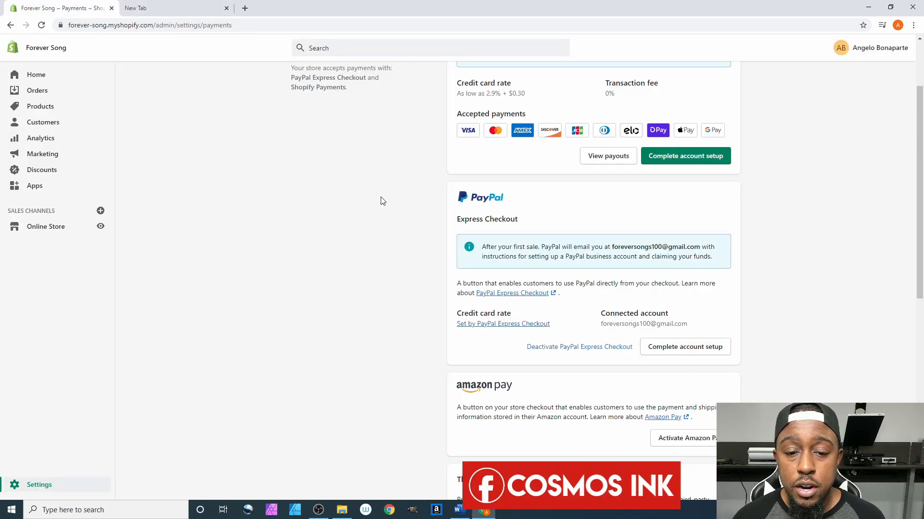
Leave the Payments page and return to the main Settings overview
scroll(up, 3)
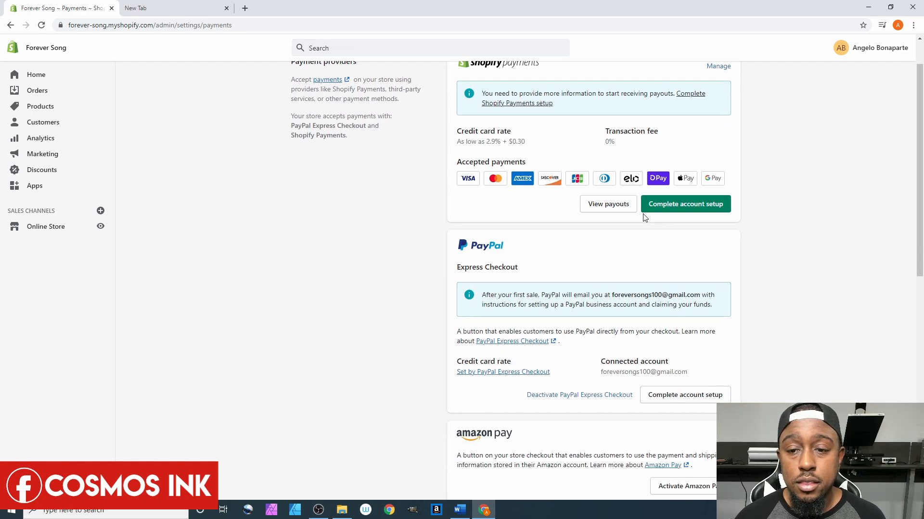
mouse_move(720, 269)
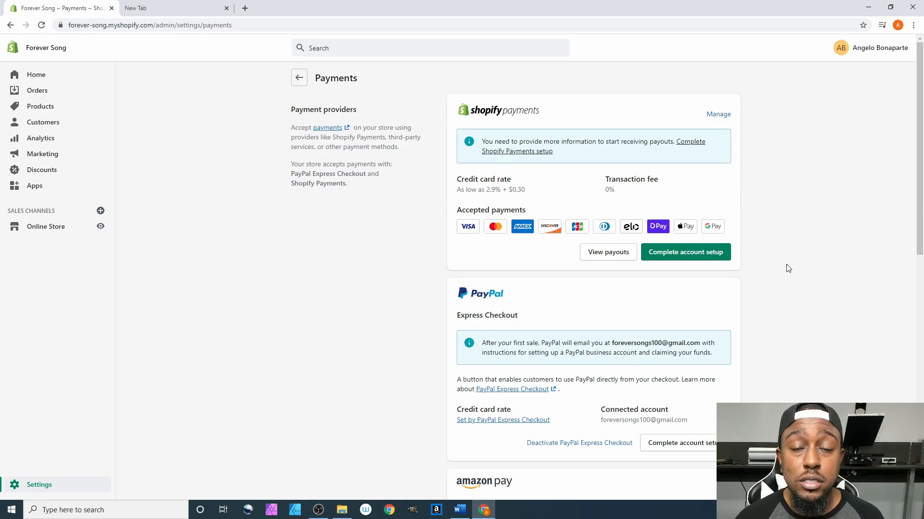
mouse_move(770, 281)
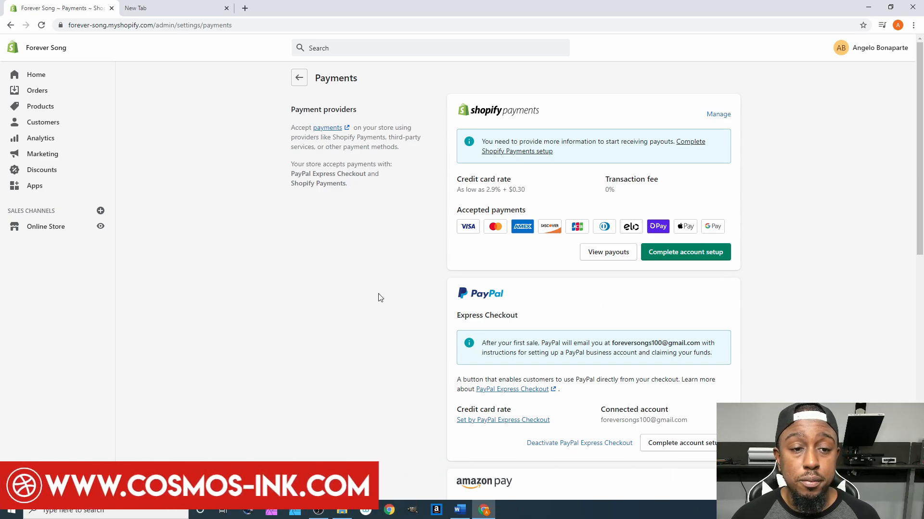
mouse_move(300, 83)
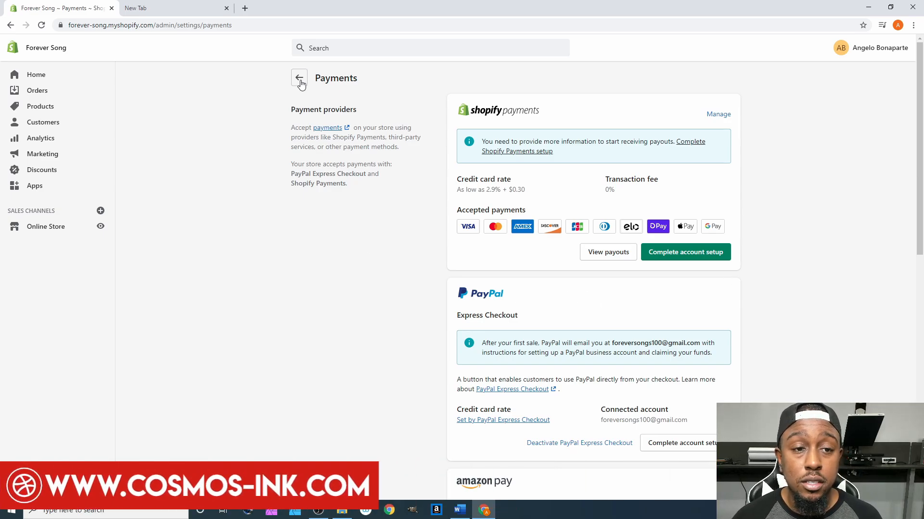
click(299, 78)
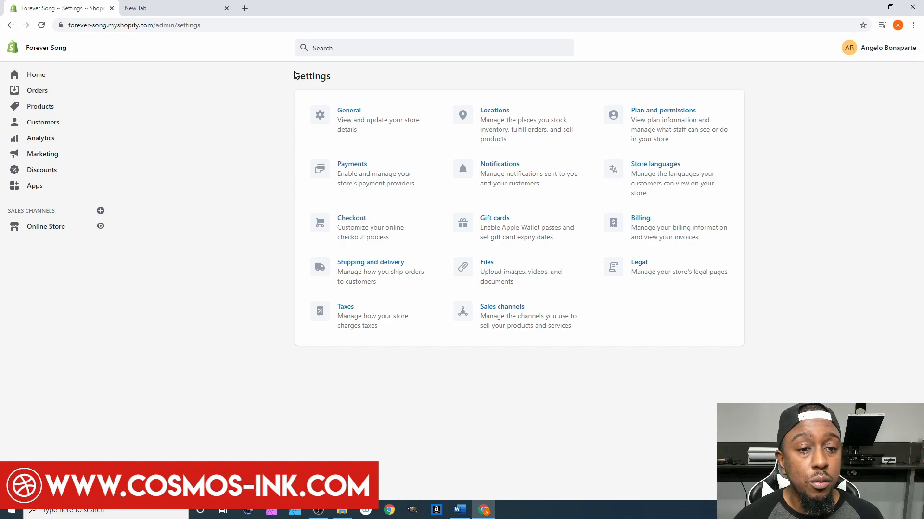
mouse_move(280, 160)
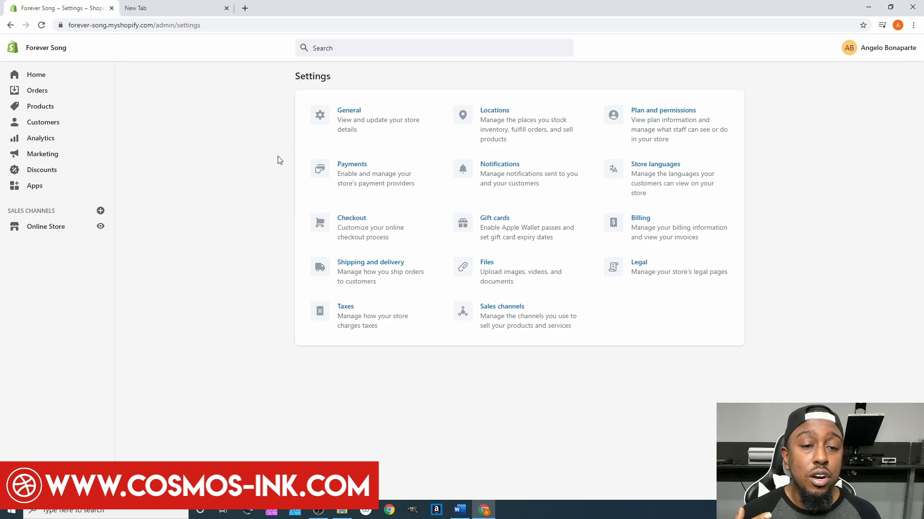